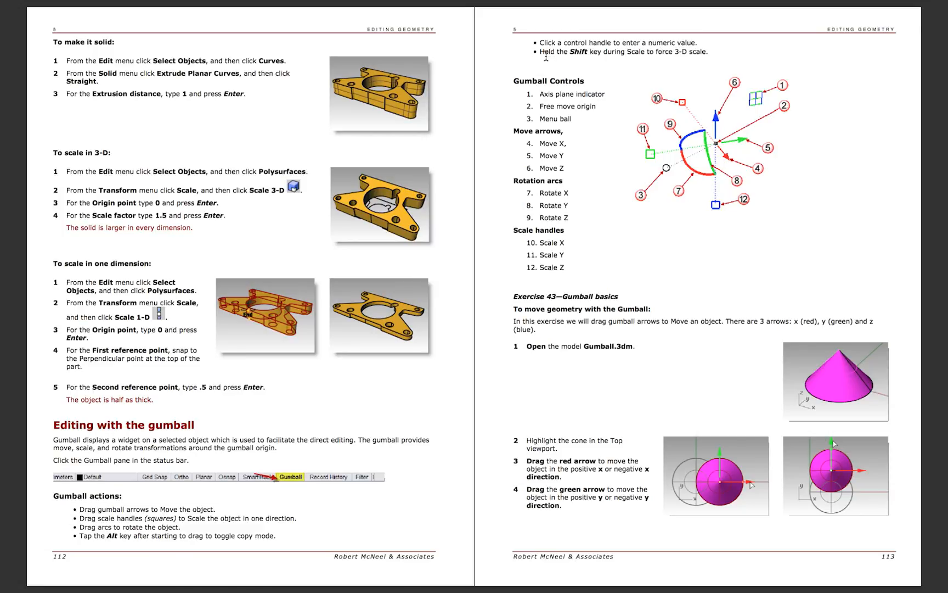
pyautogui.moveTo(698, 61)
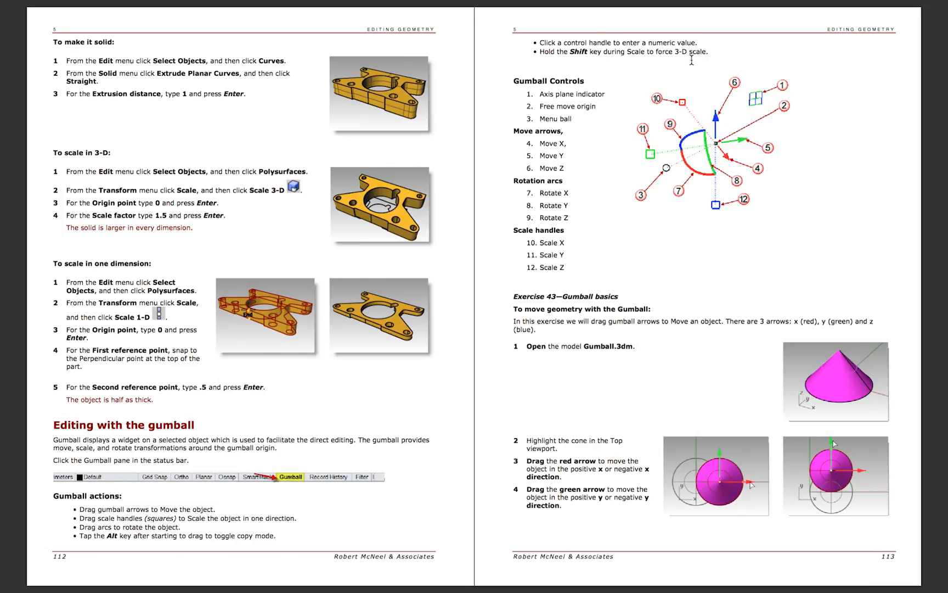
# Step: Highlight 'Axis plane indicator' under Gumball Controls in the manual
pyautogui.doubleClick(558, 94)
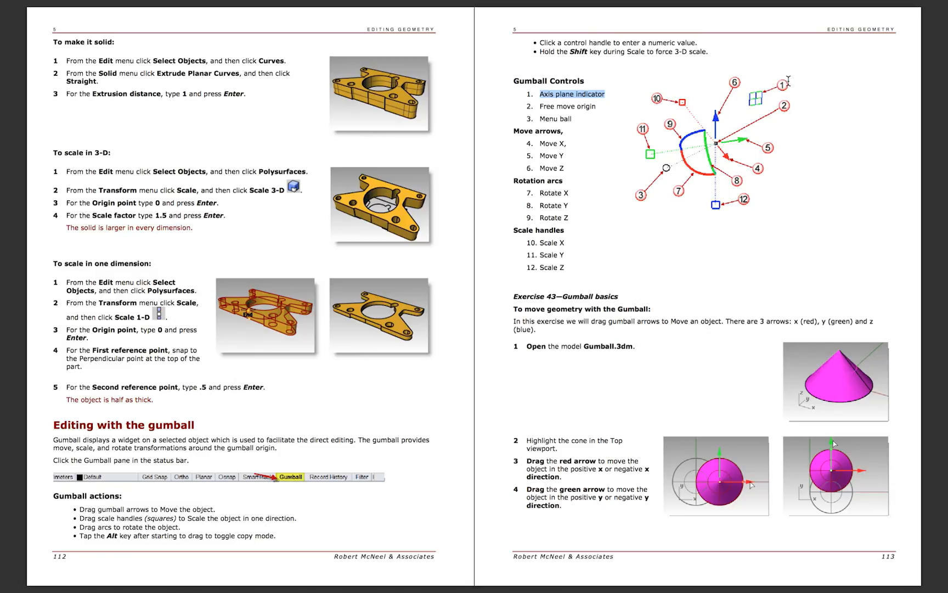
pyautogui.moveTo(694, 68)
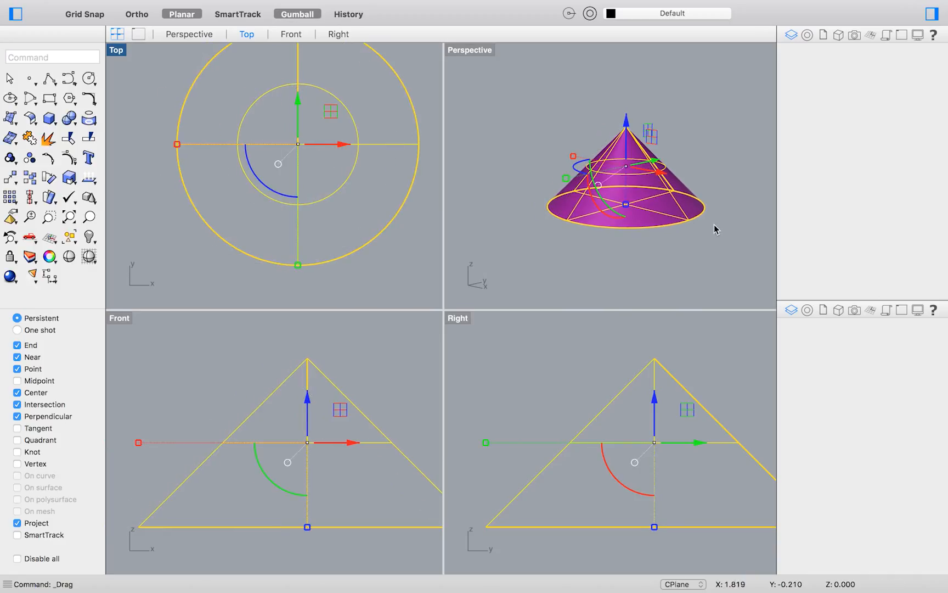
# Step: Slide the cone along its move arrows, then drag with Alt to leave duplicate cones
pyautogui.moveTo(639, 178); pyautogui.dragTo(590, 179)
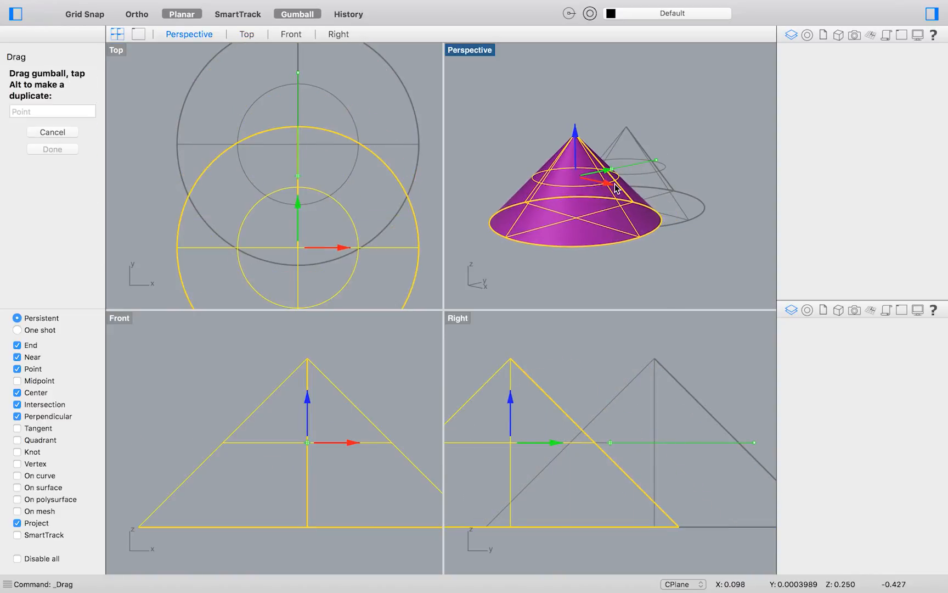
pyautogui.moveTo(614, 176); pyautogui.dragTo(650, 179)
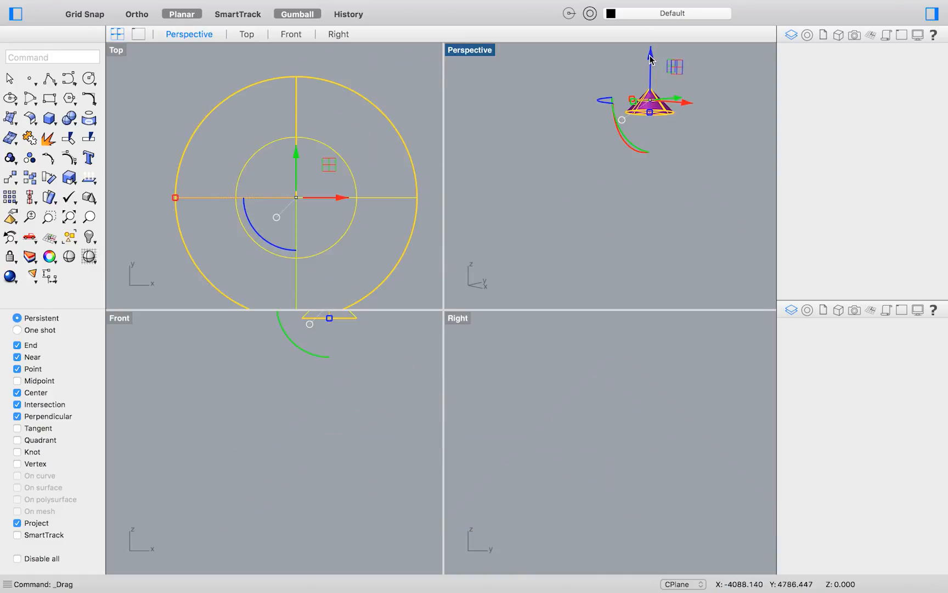
pyautogui.moveTo(650, 107); pyautogui.dragTo(707, 215)
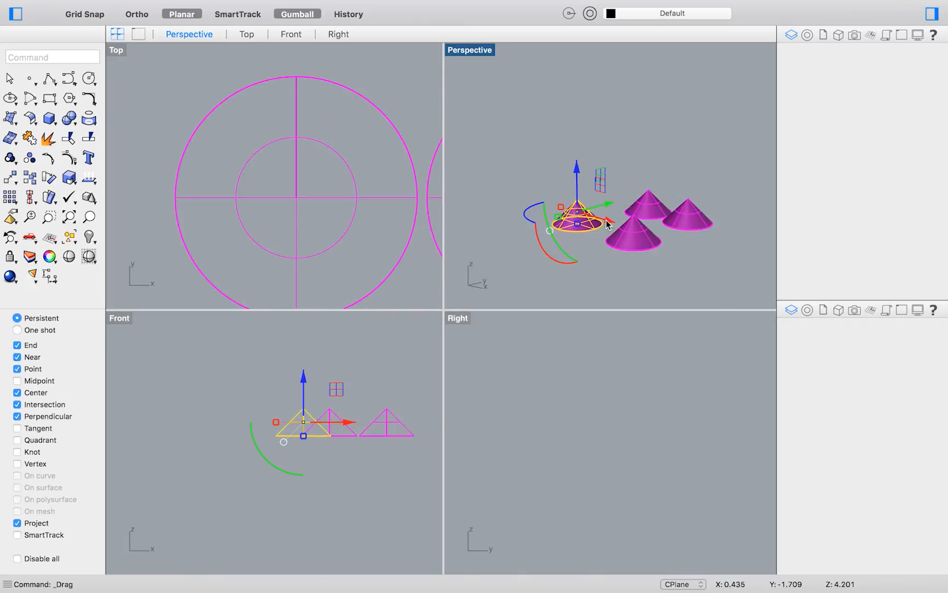
# Step: Spin the cone around its vertical axis, then tip it over onto its side
pyautogui.moveTo(605, 224); pyautogui.dragTo(584, 171)
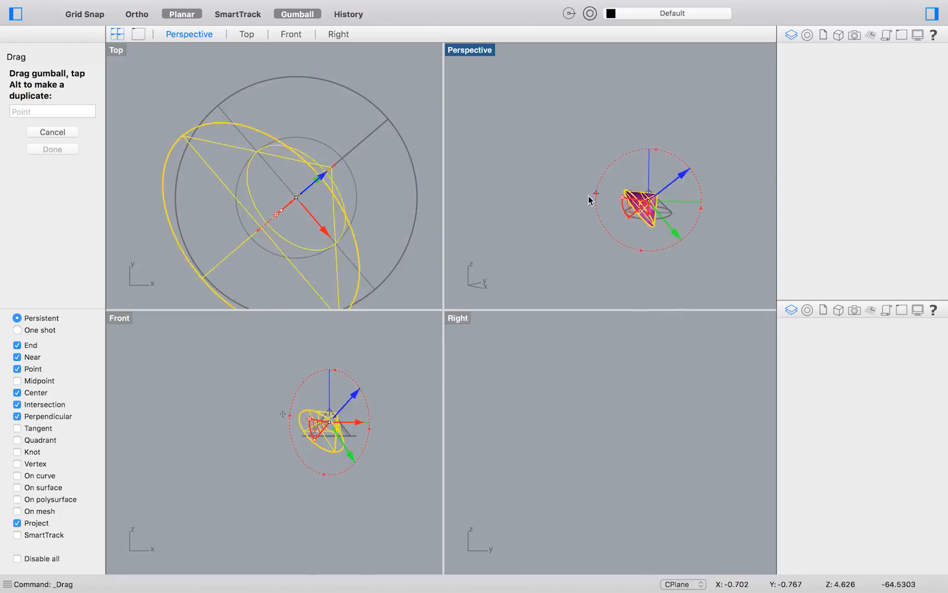
pyautogui.moveTo(589, 199); pyautogui.dragTo(589, 211)
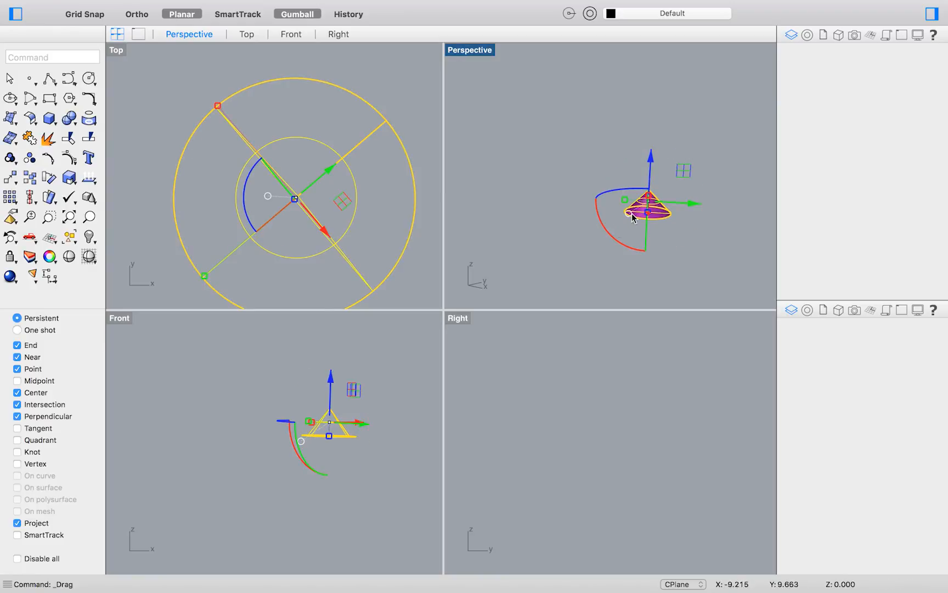
pyautogui.moveTo(634, 217); pyautogui.dragTo(661, 235)
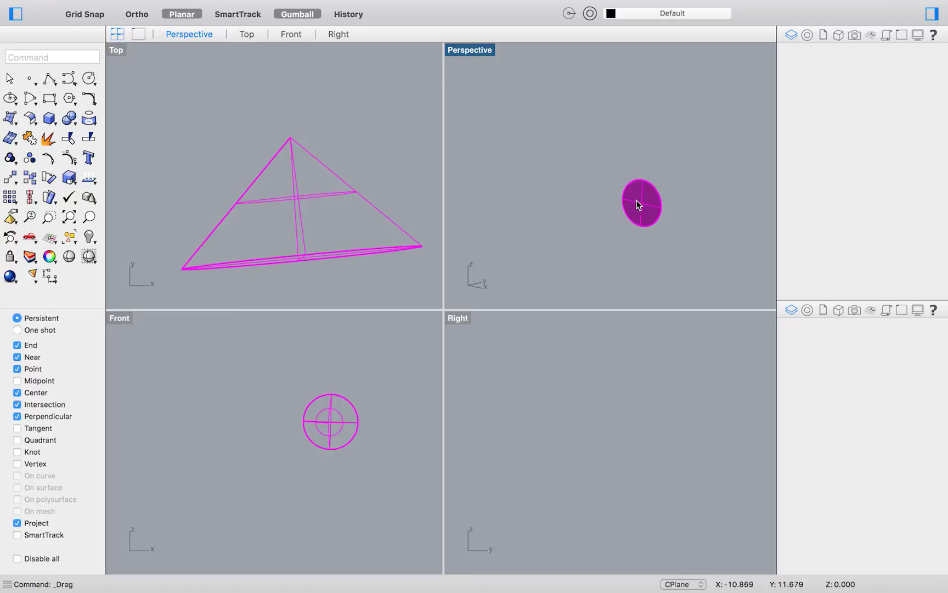
# Step: Rotate the cone 180 degrees about its Y axis using the Gumball angle box
pyautogui.click(642, 204)
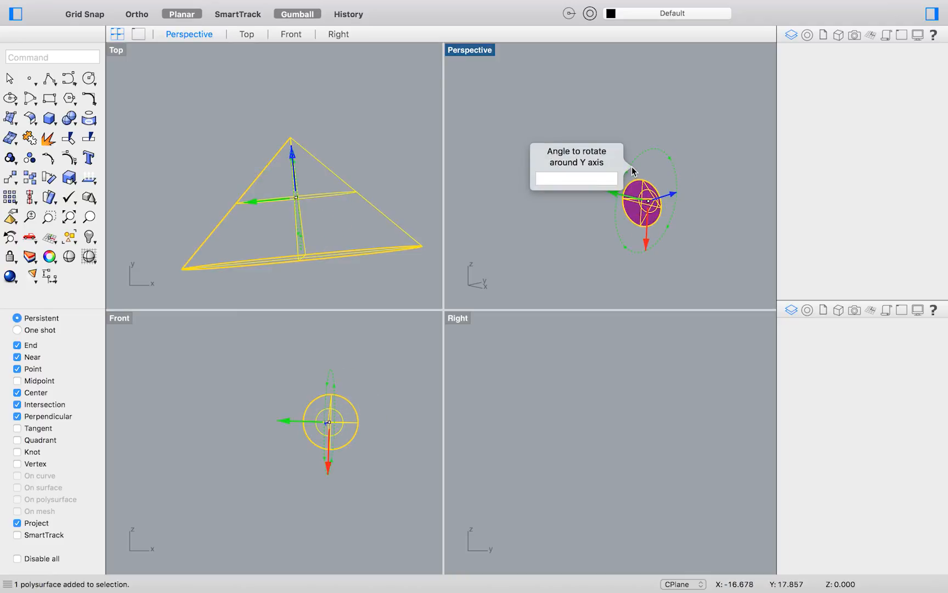
pyautogui.write('180')
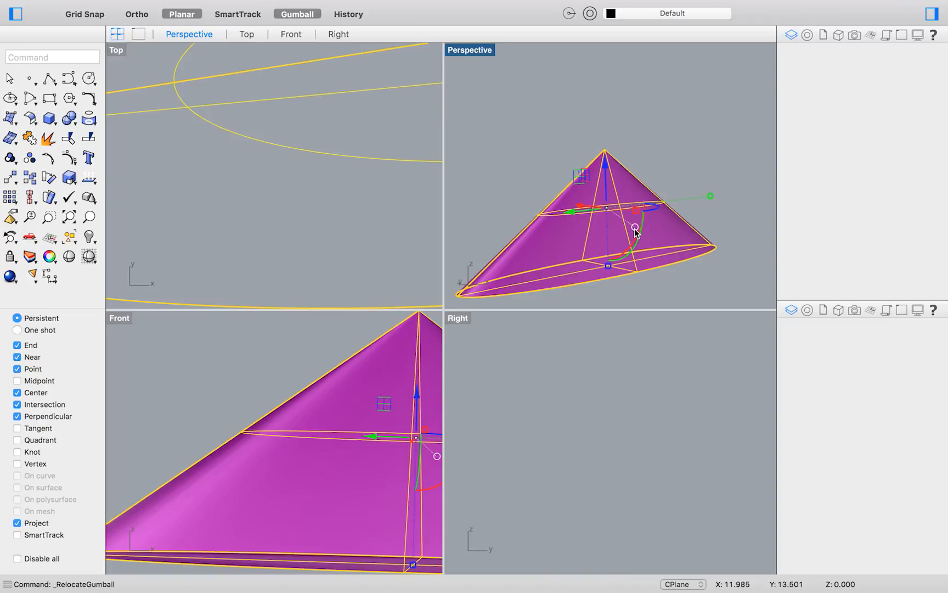
pyautogui.moveTo(633, 230)
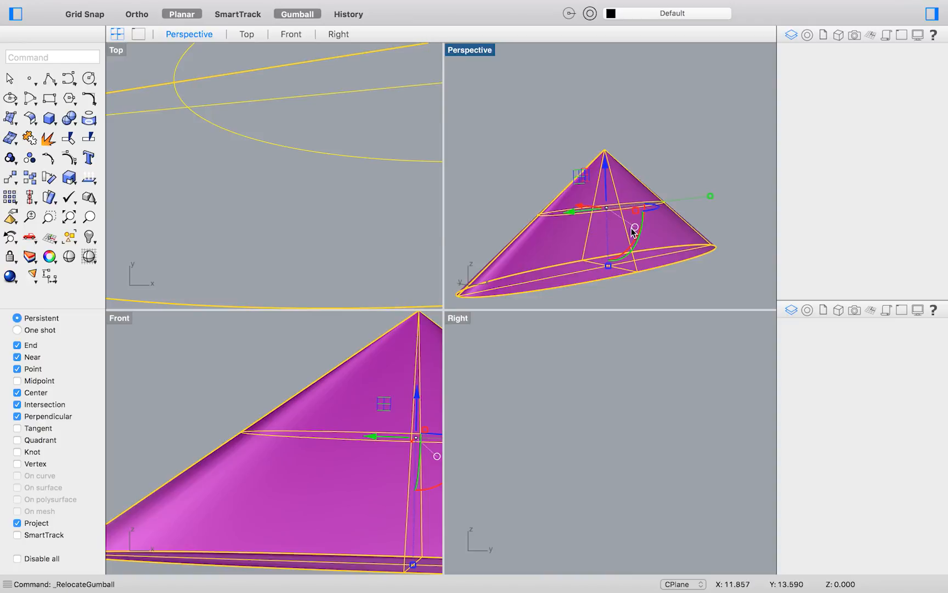
# Step: Choose Relocate Gumball from the gumball menu to move its origin
pyautogui.rightClick(603, 239)
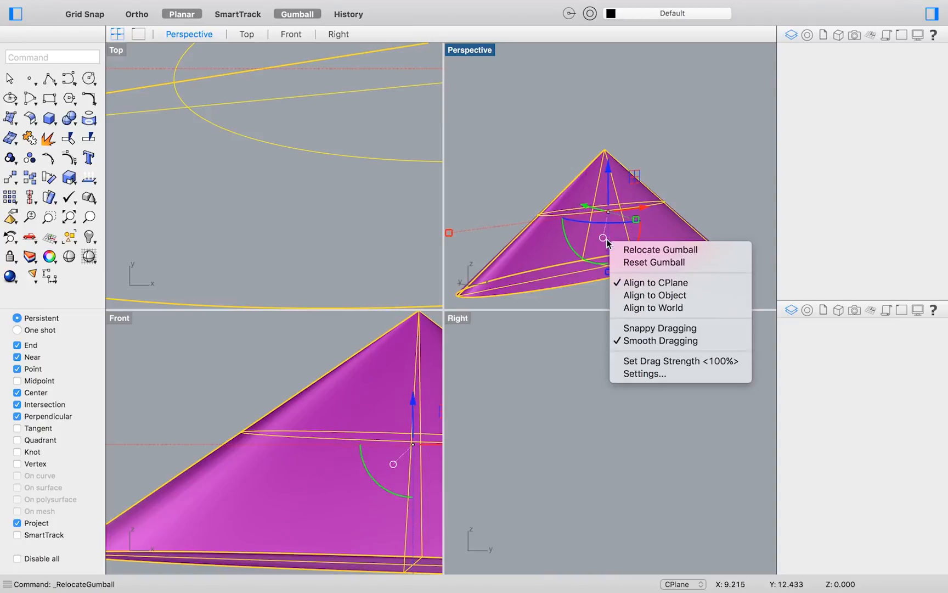
pyautogui.click(661, 249)
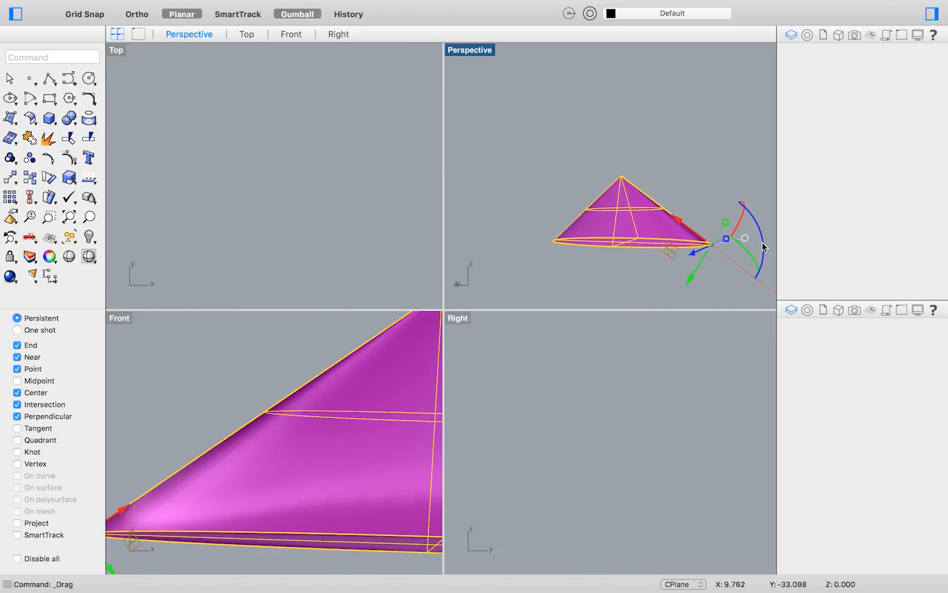
# Step: Swing the cone around the base-rim pivot until it tilts upward
pyautogui.moveTo(745, 237); pyautogui.dragTo(728, 283)
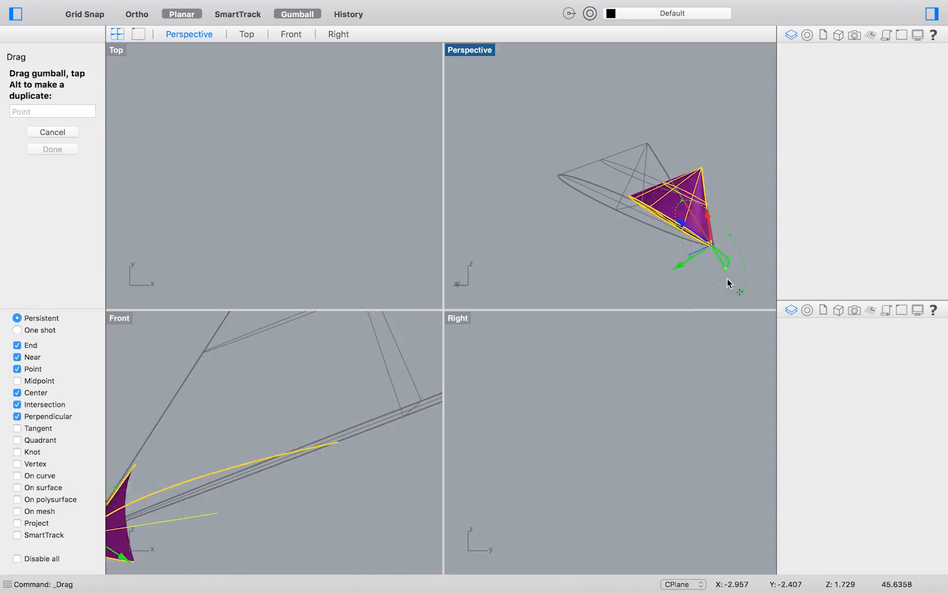
pyautogui.moveTo(729, 283); pyautogui.dragTo(731, 262)
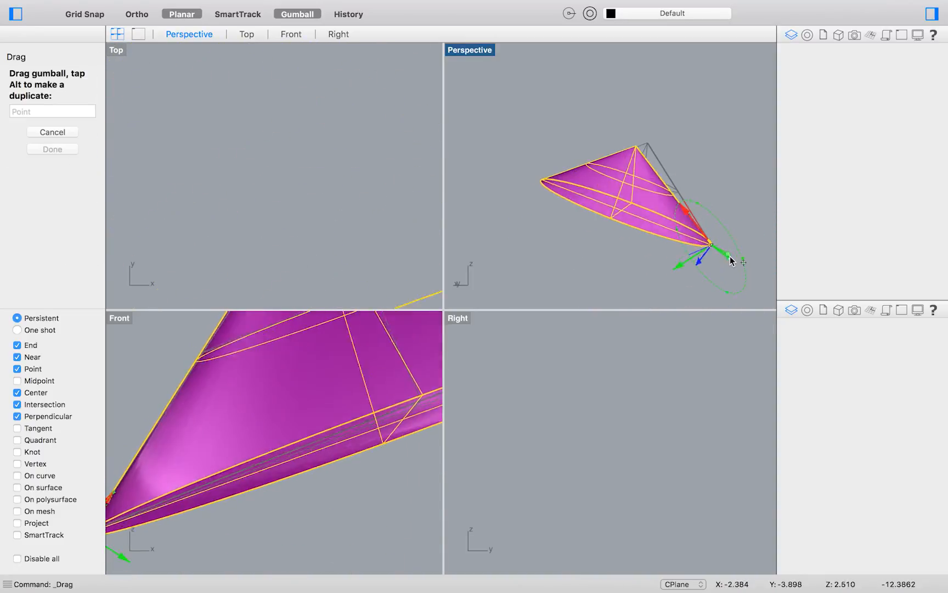
pyautogui.moveTo(730, 261); pyautogui.dragTo(692, 267)
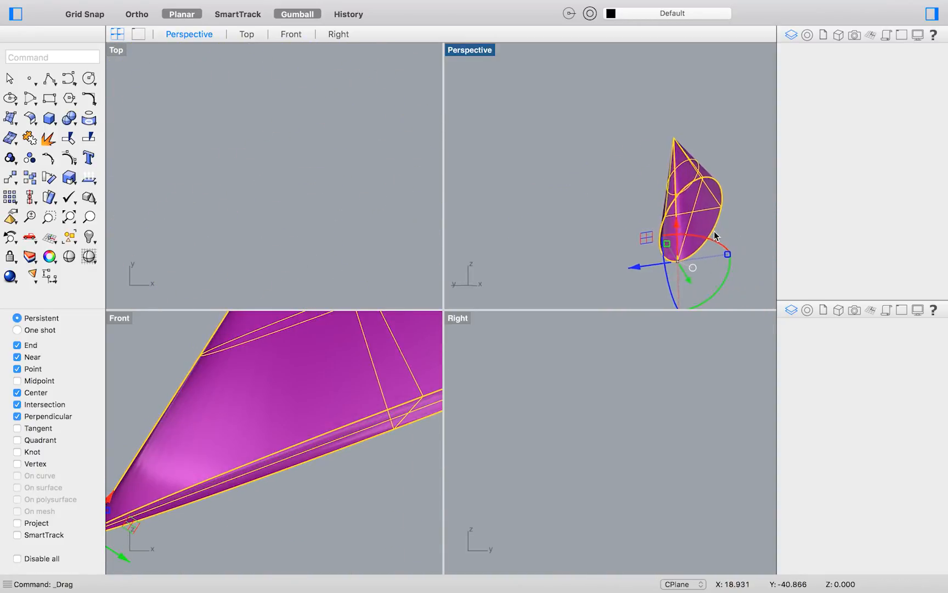